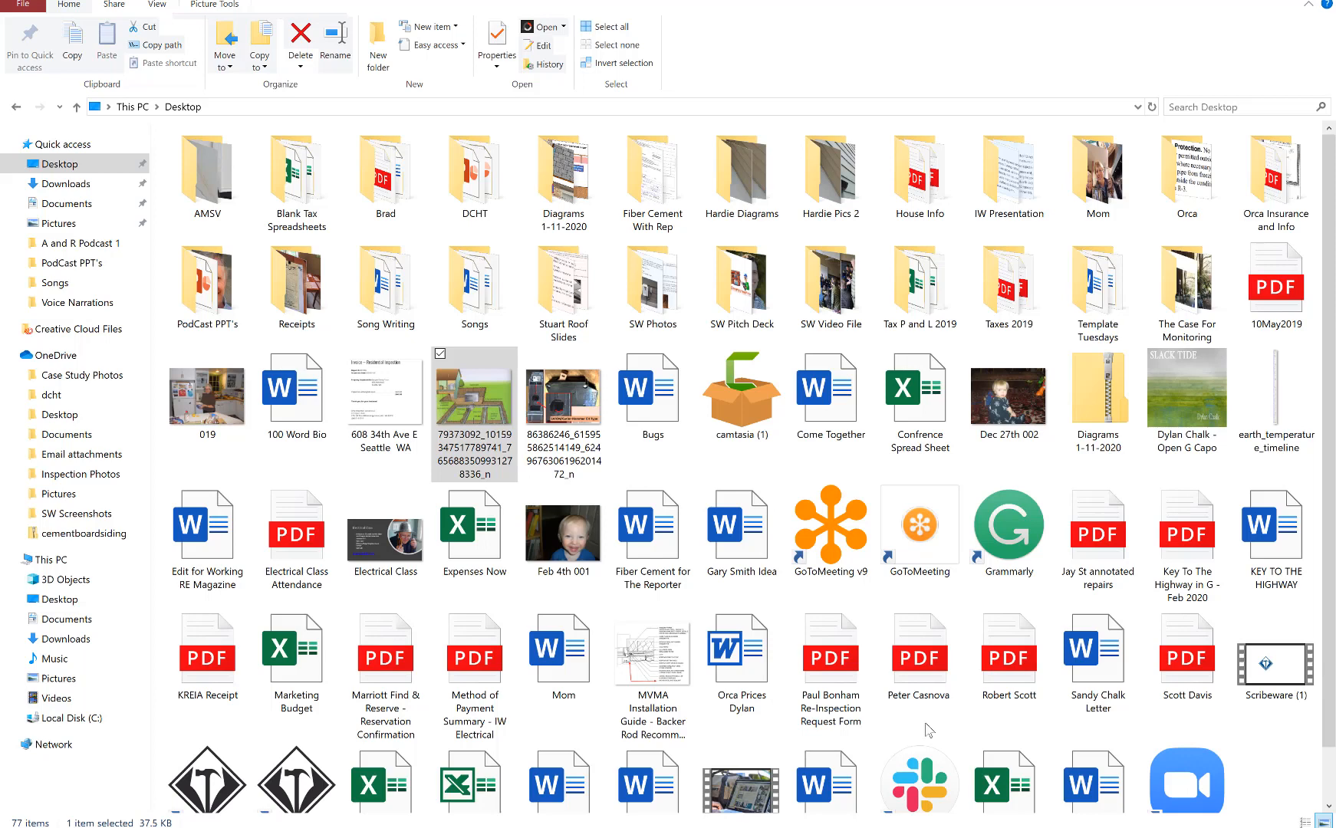
mouse_move(787, 482)
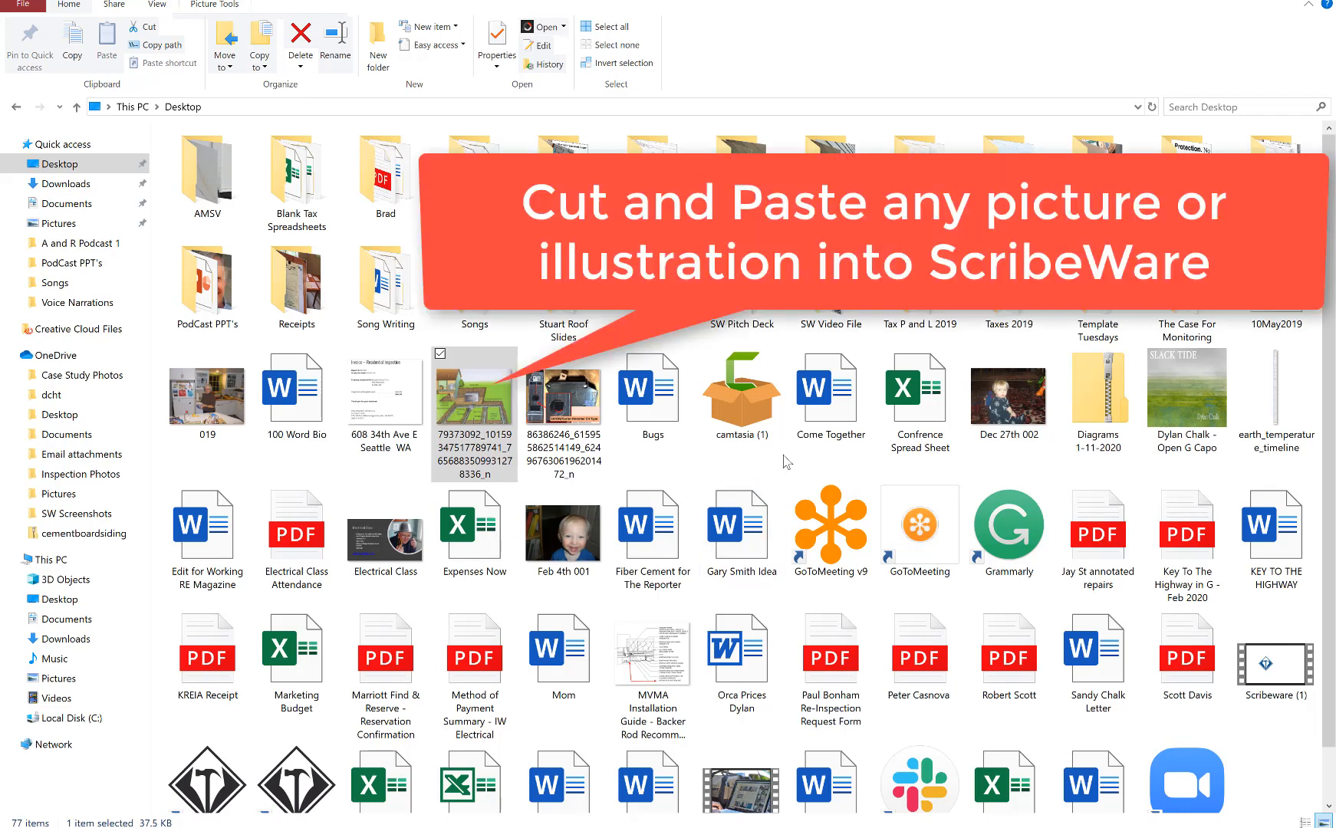
mouse_move(653, 469)
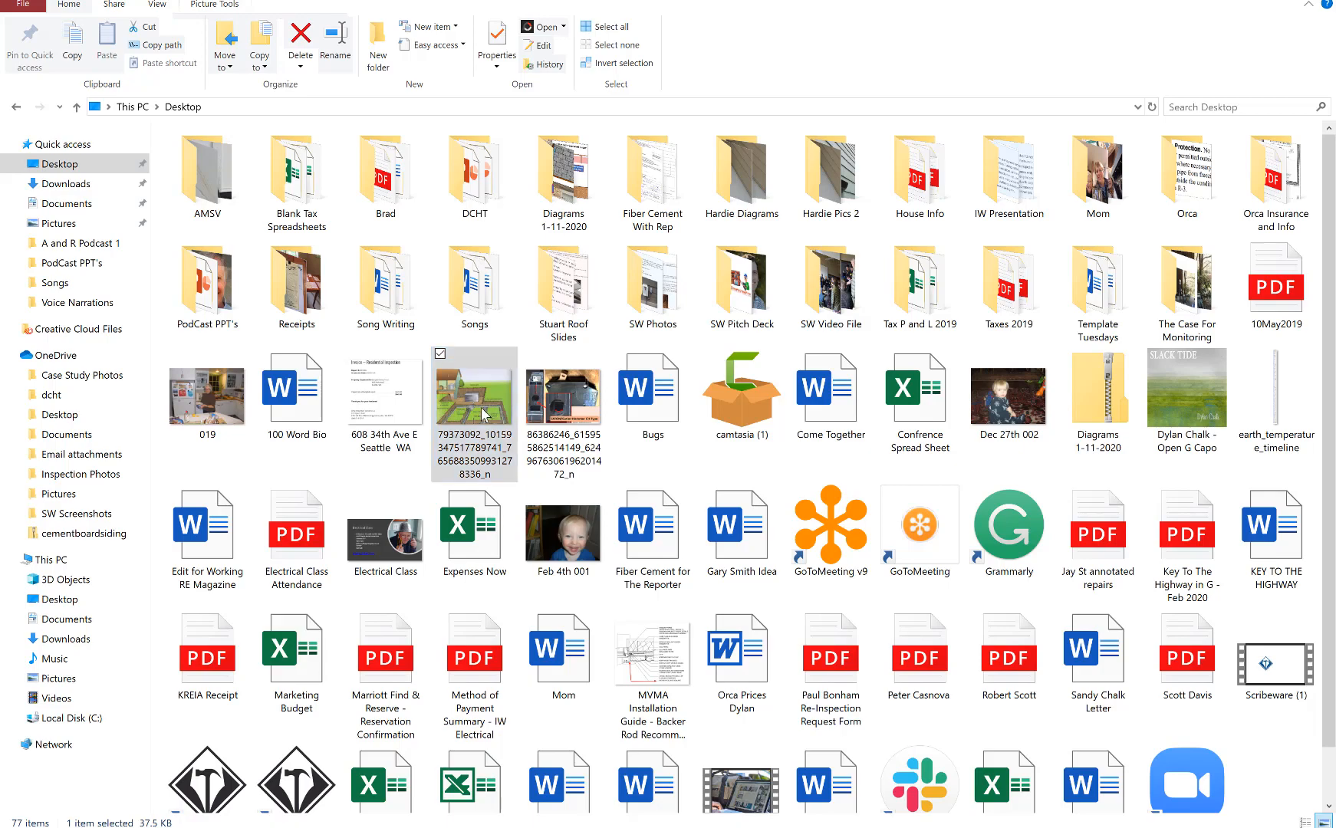
- Open the septic drain-field illustration JPG from the Desktop in the image viewer
double_click(474, 395)
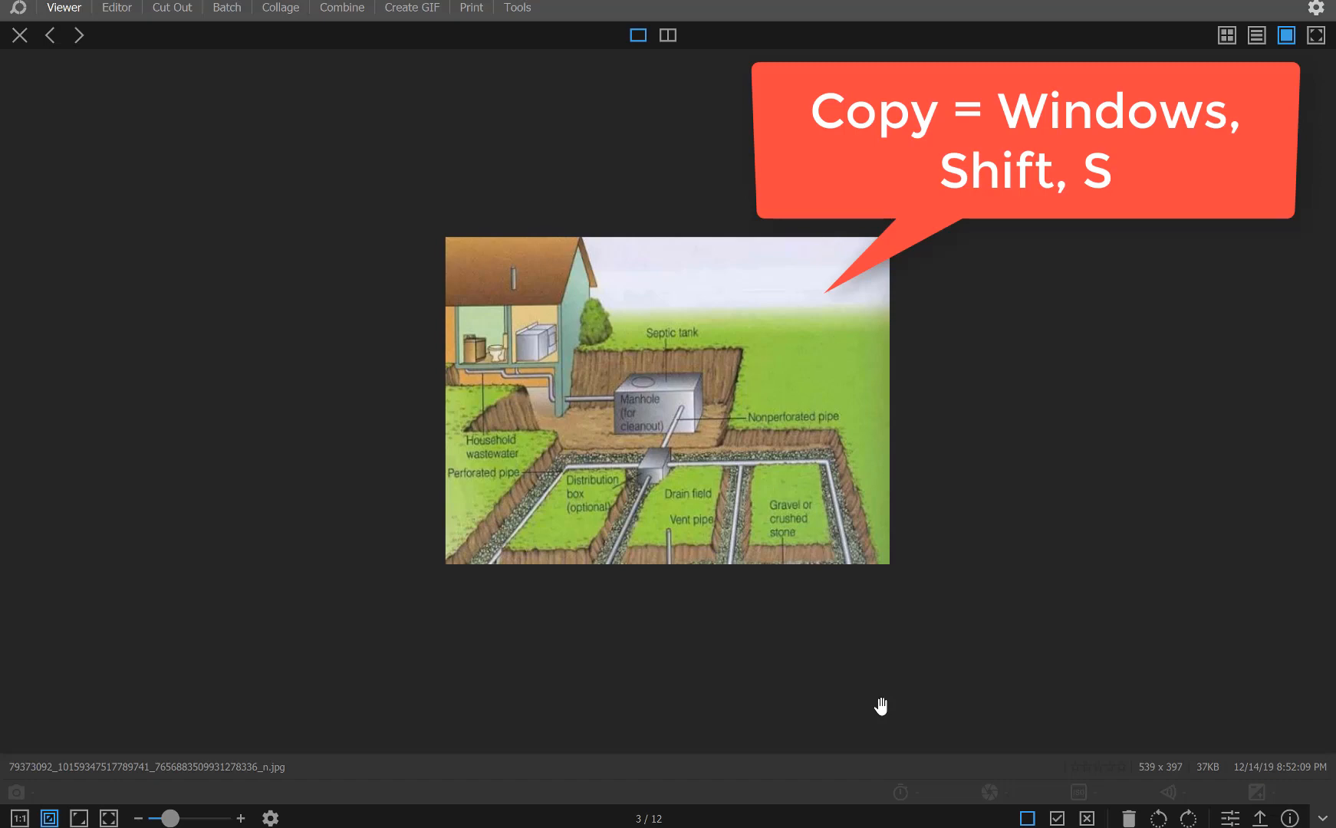
mouse_move(876, 705)
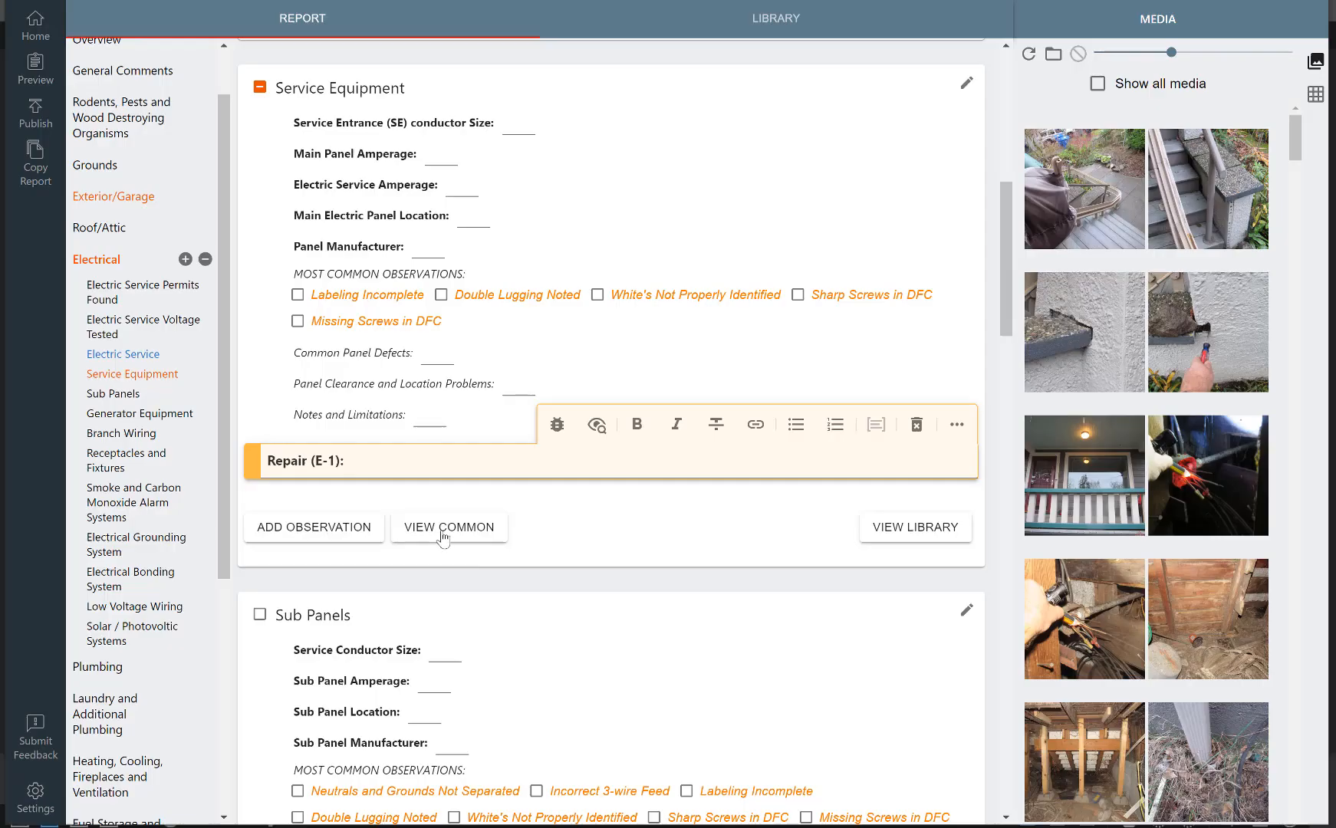
- Paste the septic illustration into the Repair (E-1) observation box
left_click(324, 460)
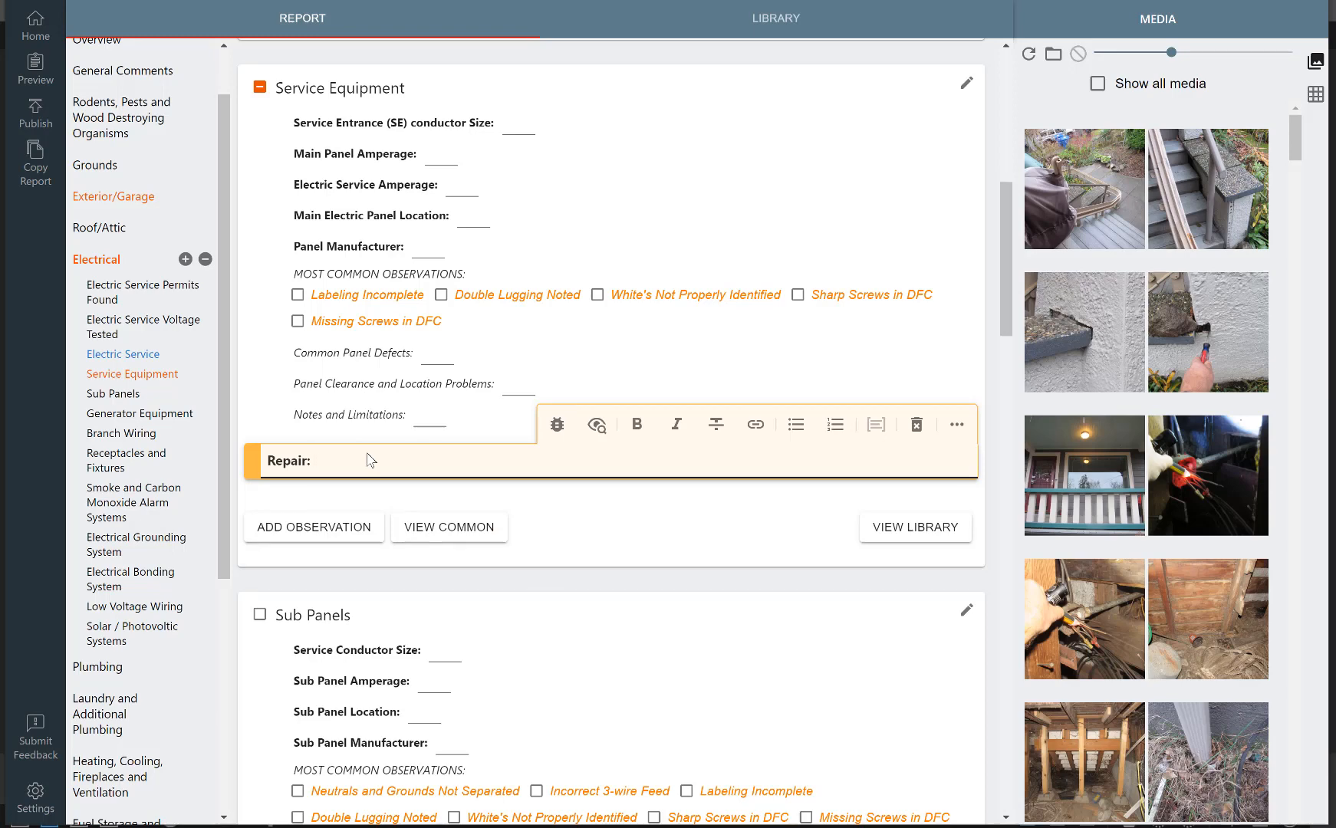
key("ctrl+v")
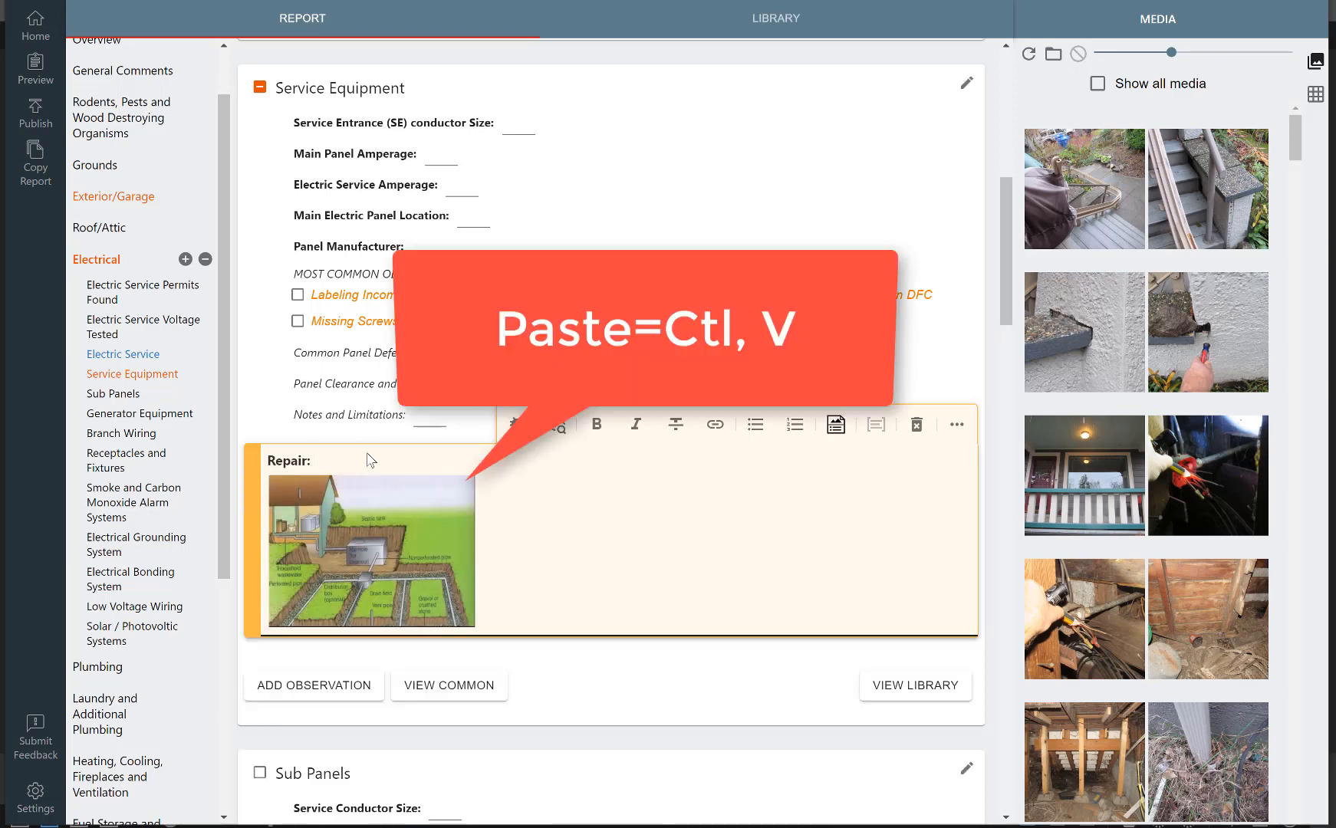